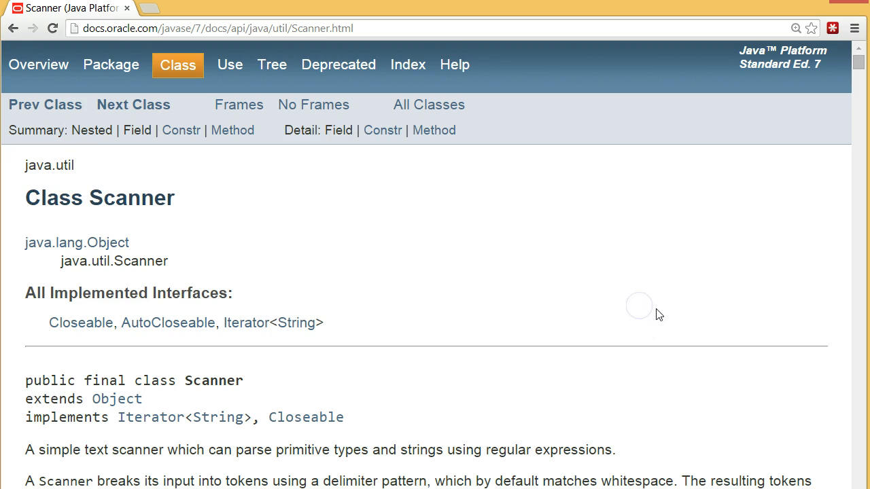
# Step: Scroll up and down through the content while discussing the fName = s.next(); line
pyautogui.scroll(-3)
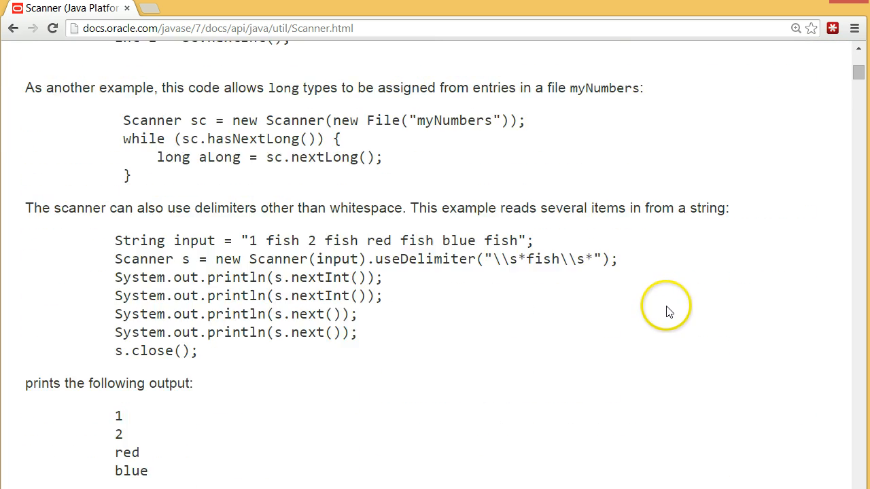
pyautogui.scroll(-3)
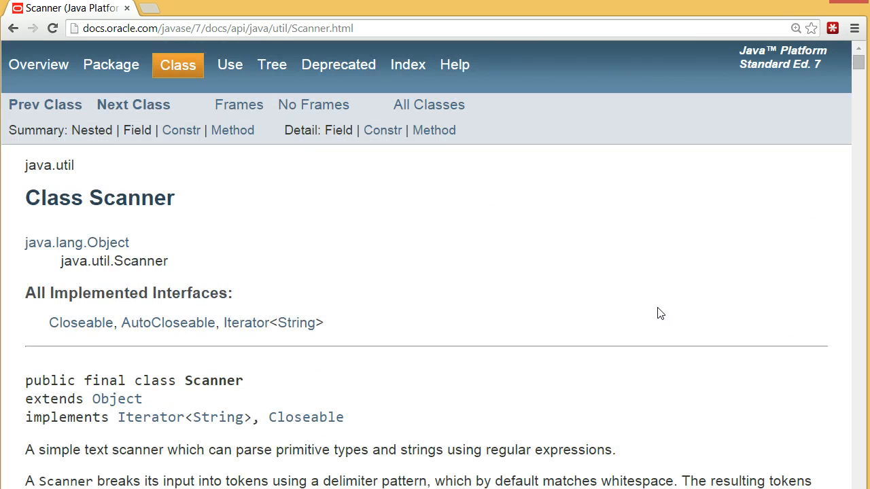
pyautogui.moveTo(666, 314)
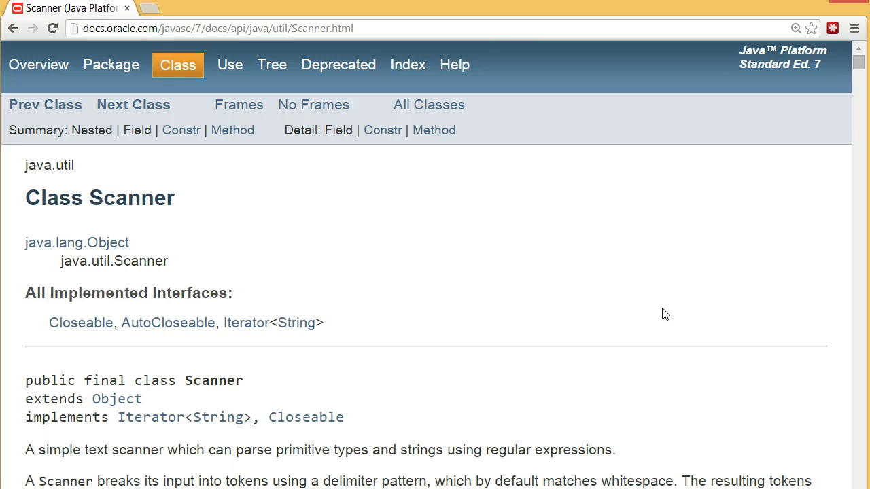
pyautogui.scroll(-3)
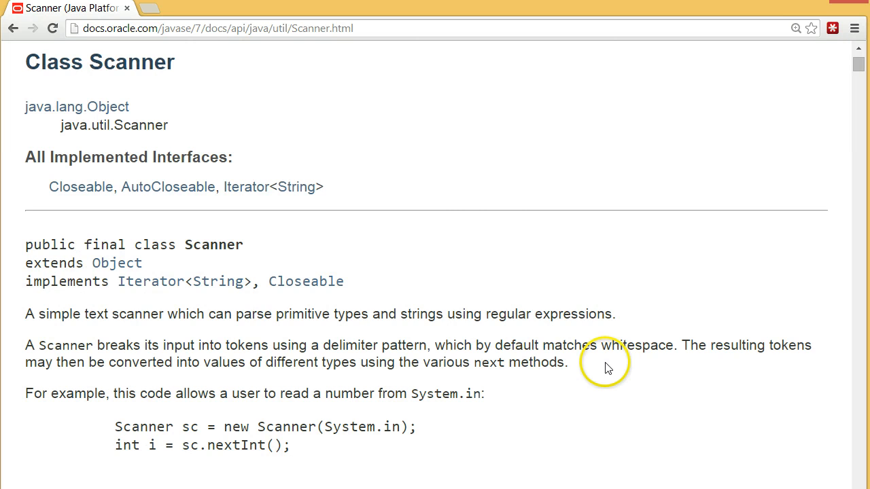
pyautogui.scroll(-3)
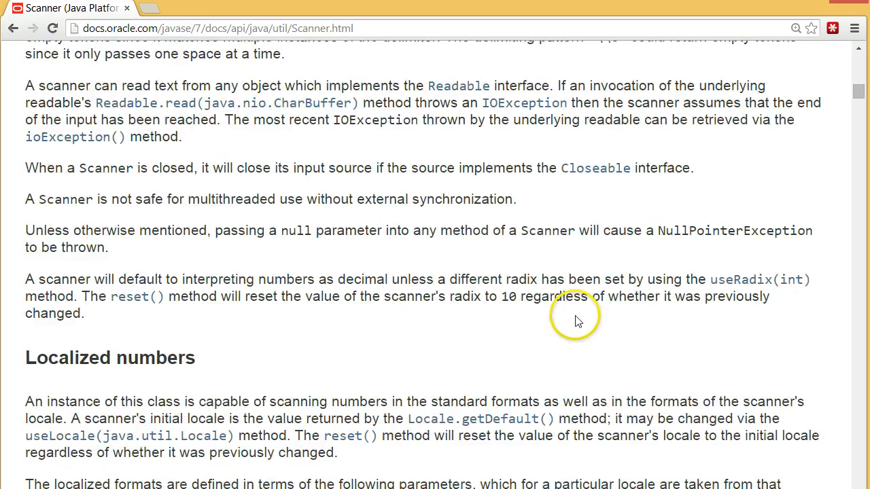
pyautogui.scroll(-3)
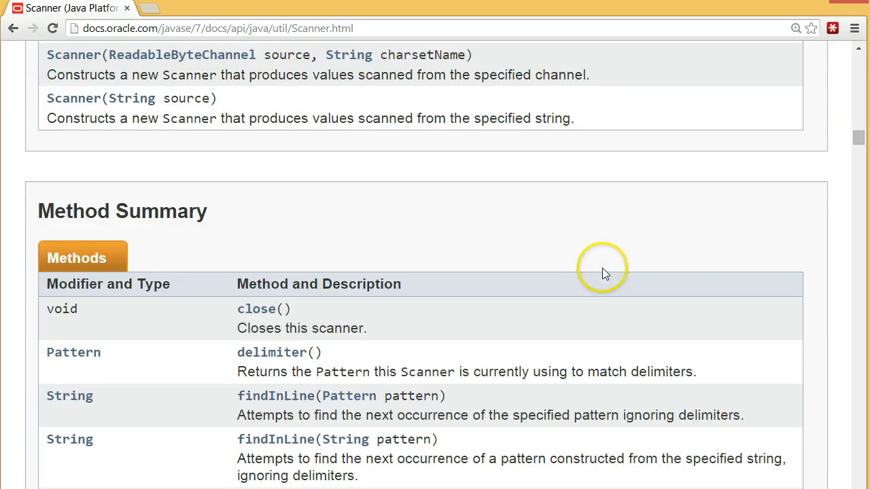
pyautogui.scroll(3)
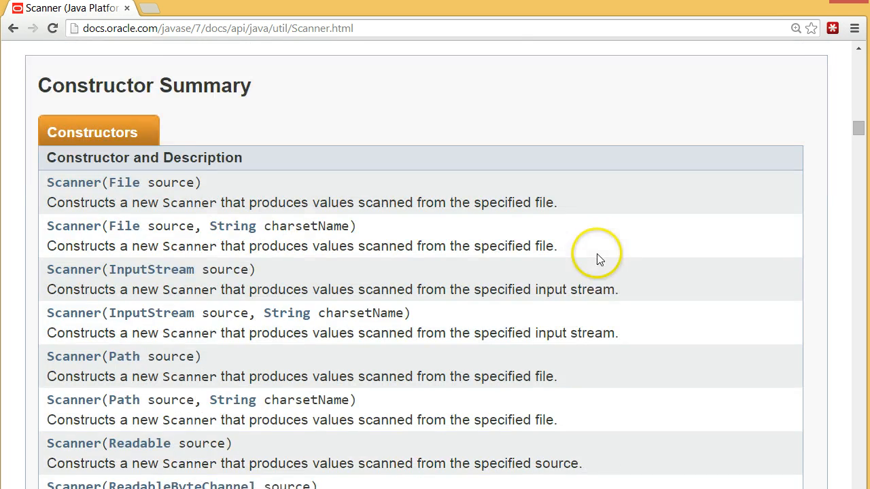
pyautogui.scroll(-3)
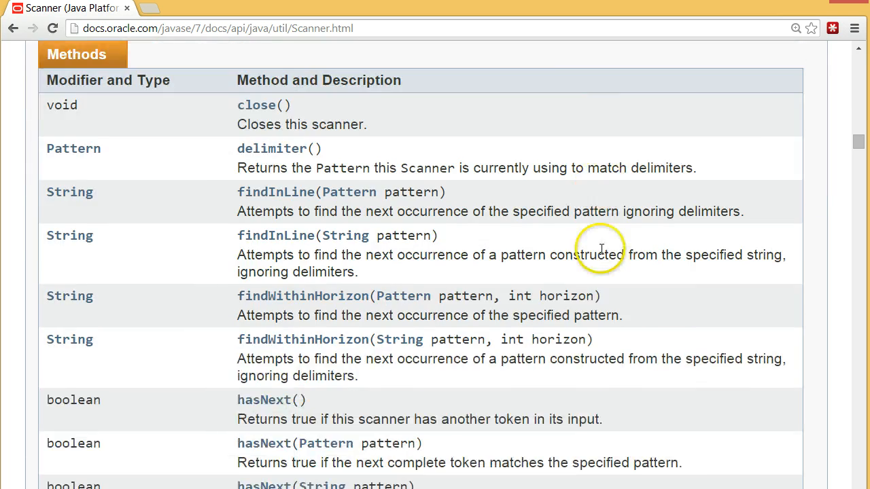
pyautogui.scroll(-3)
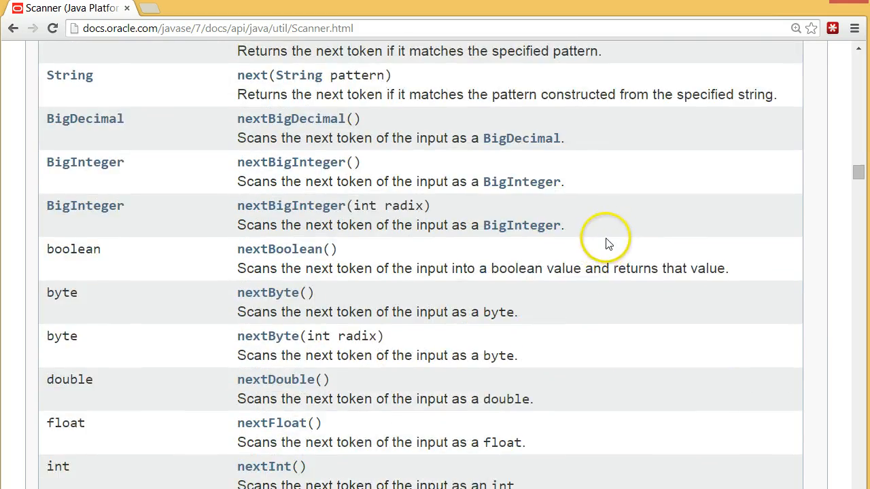
pyautogui.scroll(-3)
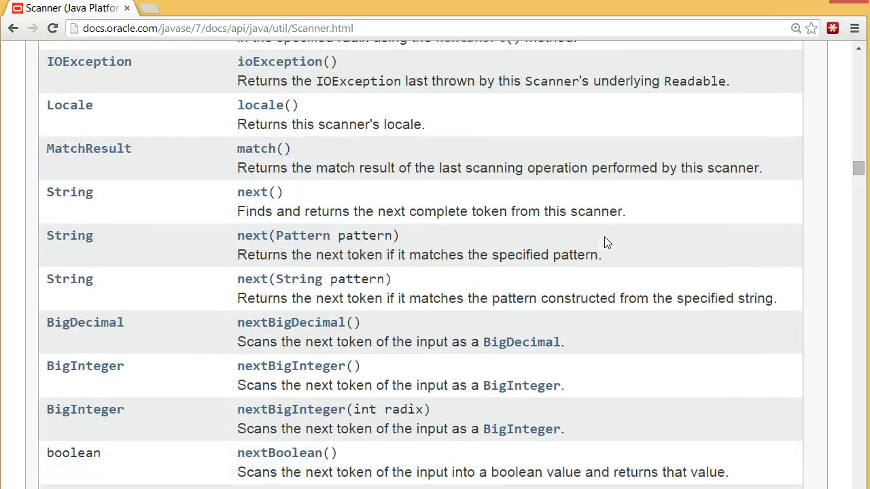
pyautogui.scroll(3)
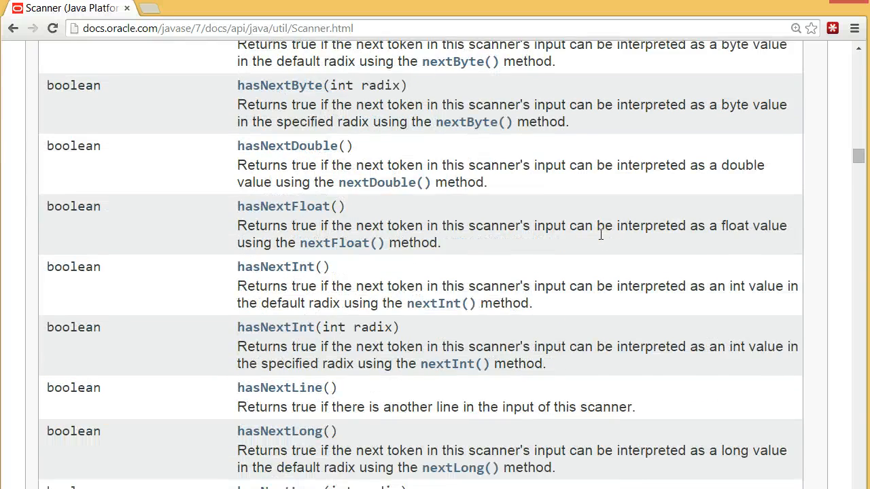
pyautogui.scroll(3)
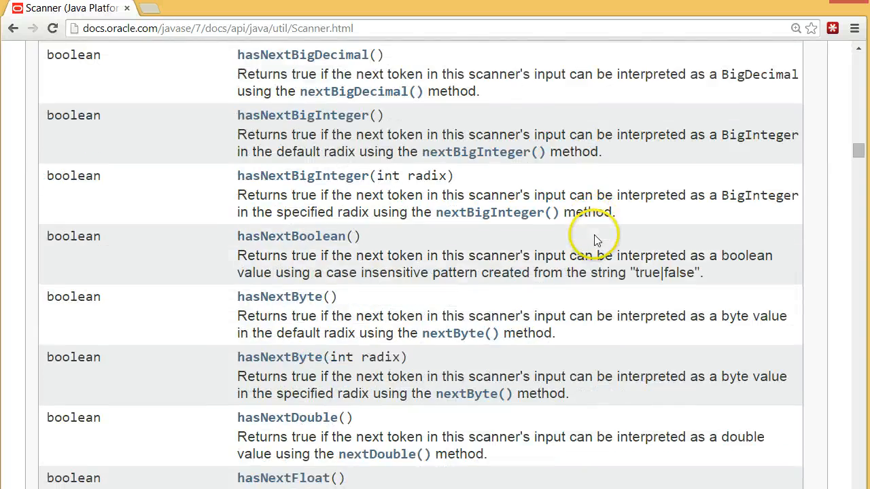
pyautogui.scroll(-3)
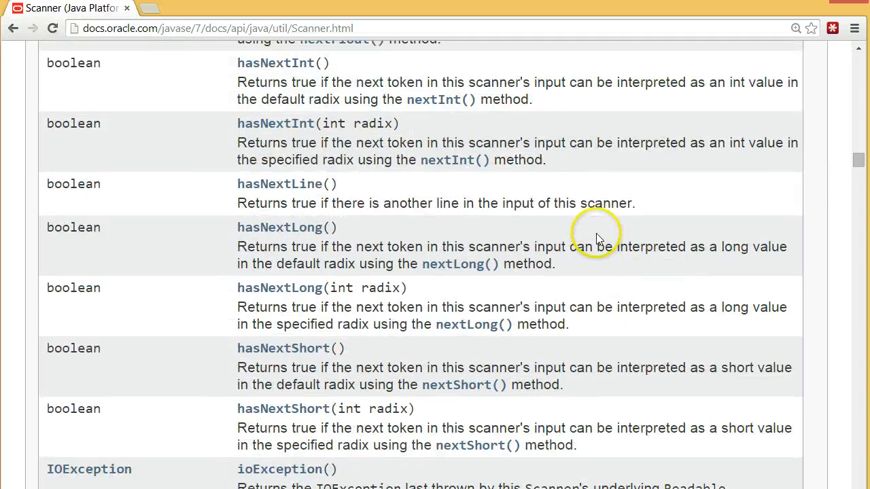
pyautogui.scroll(-3)
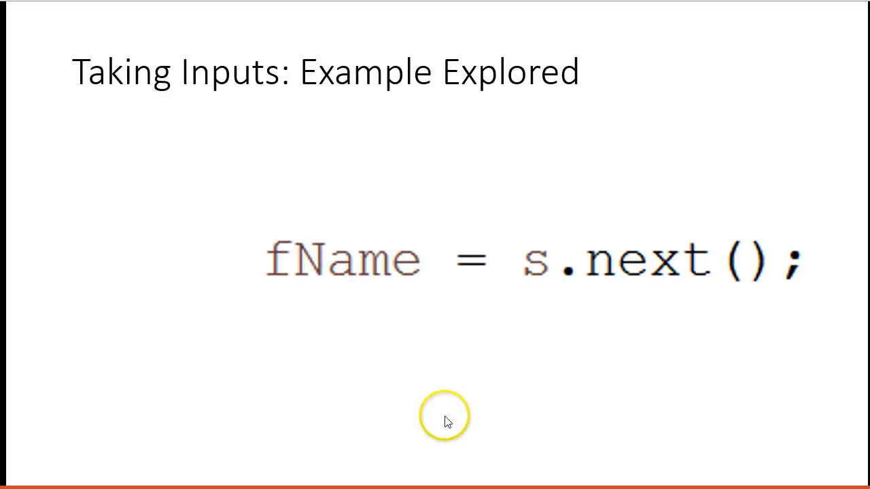
pyautogui.moveTo(686, 317)
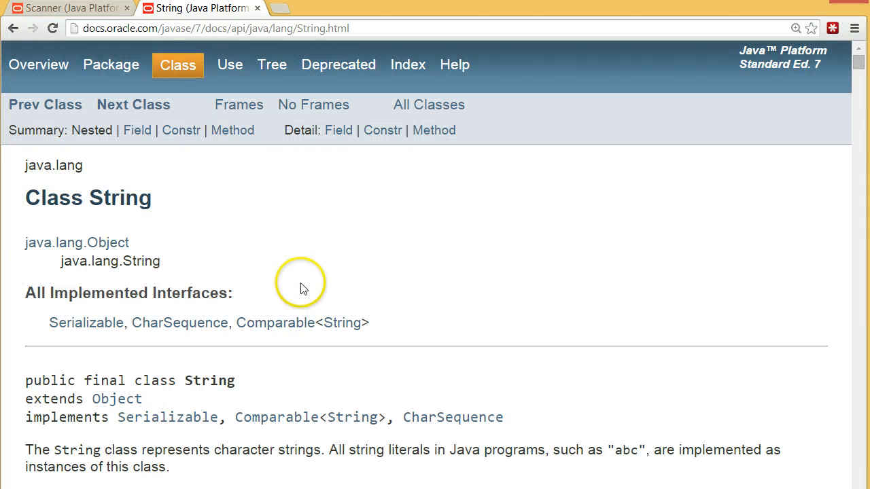
# Step: Scroll the java.lang.String page to its Method Summary, down through length, matches and regionMatches
pyautogui.scroll(-3)
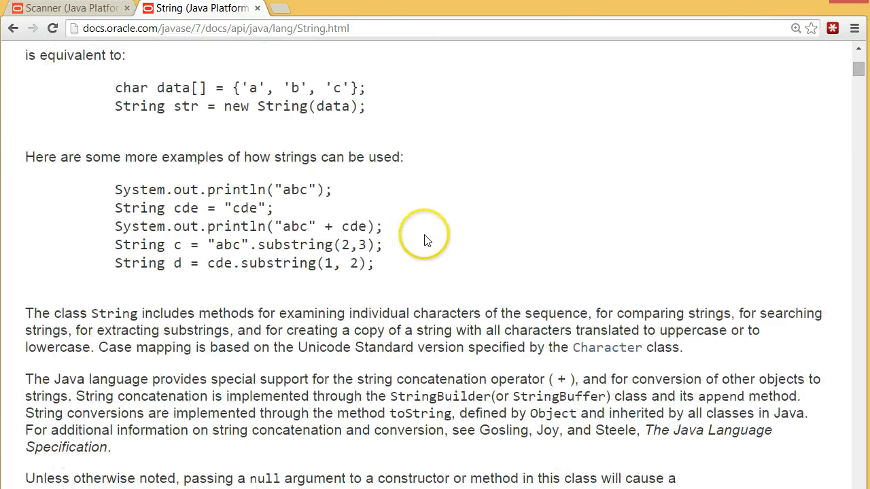
pyautogui.scroll(-3)
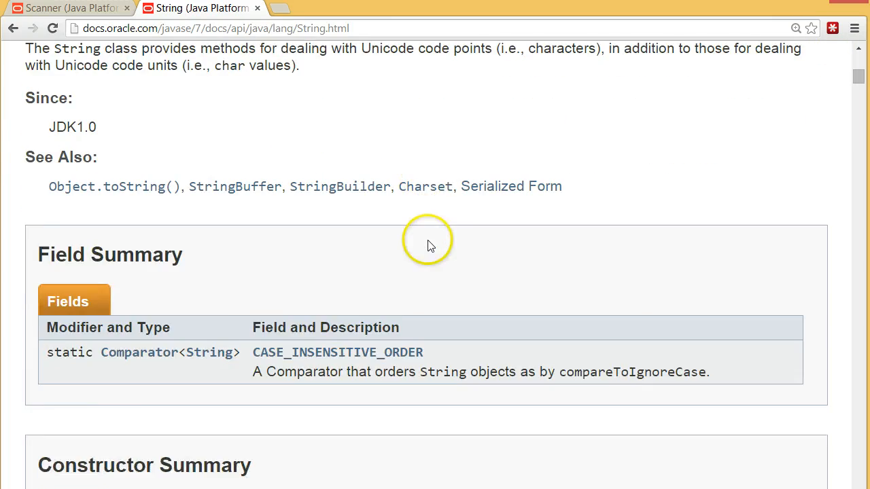
pyautogui.scroll(-3)
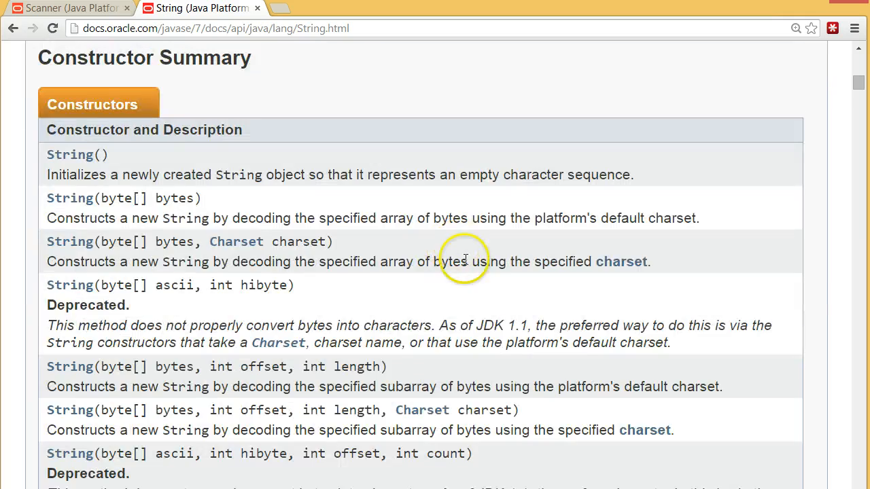
pyautogui.scroll(-3)
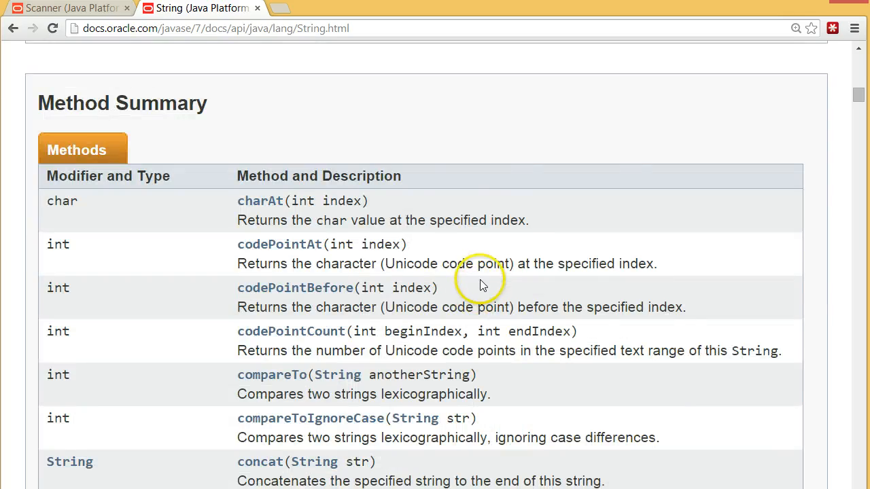
pyautogui.scroll(-3)
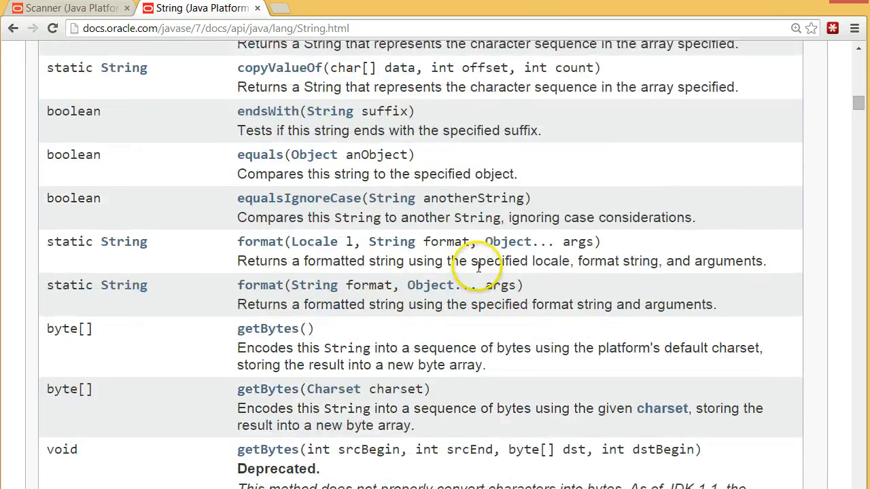
pyautogui.scroll(-3)
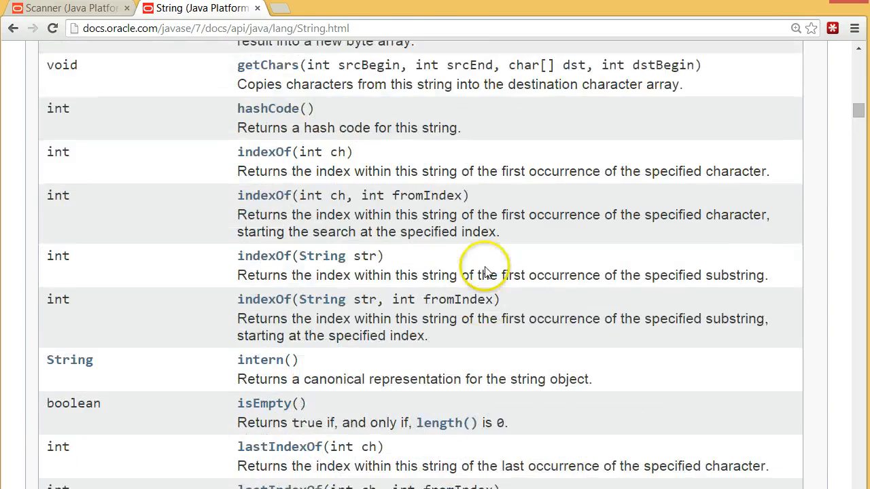
pyautogui.scroll(-3)
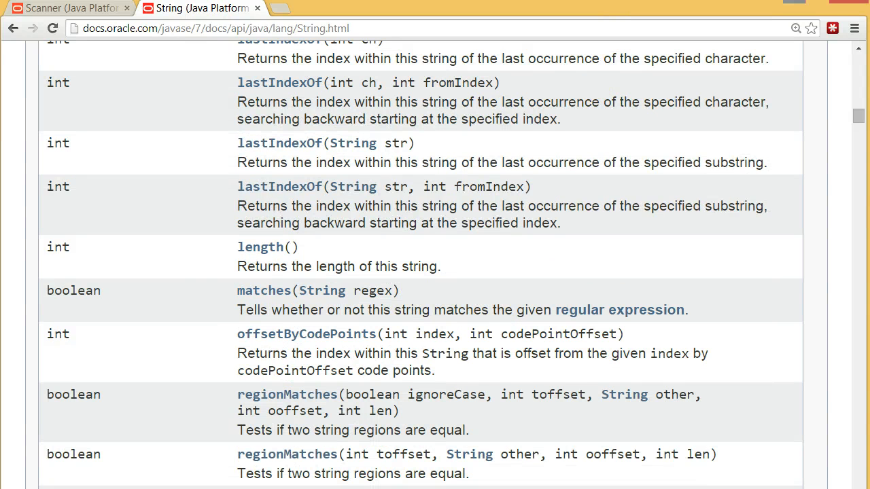
pyautogui.moveTo(794, 2)
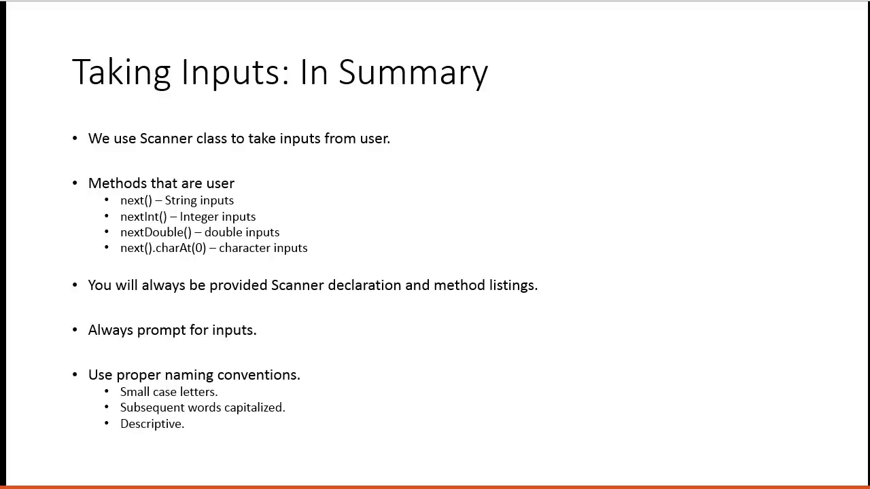
# Step: Advance past the 'Taking Inputs: In Summary' slide to the black end-of-show screen
pyautogui.click(435, 244)
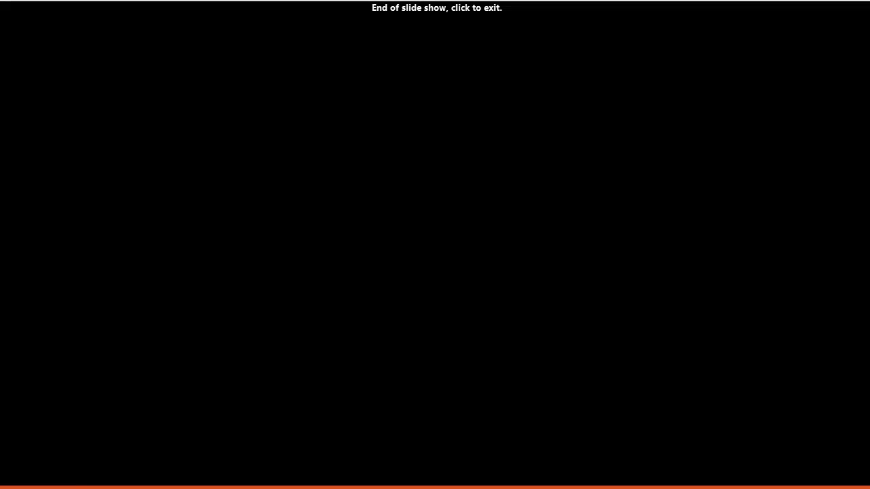